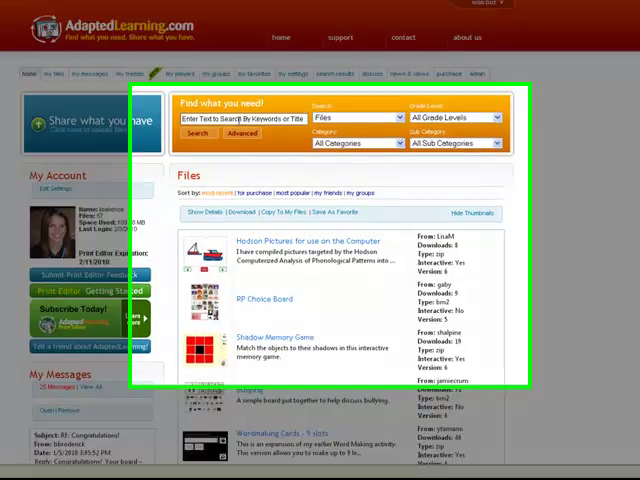
# Search the AdaptedLearning.com files for 'plant growth'
pyautogui.write('plant')
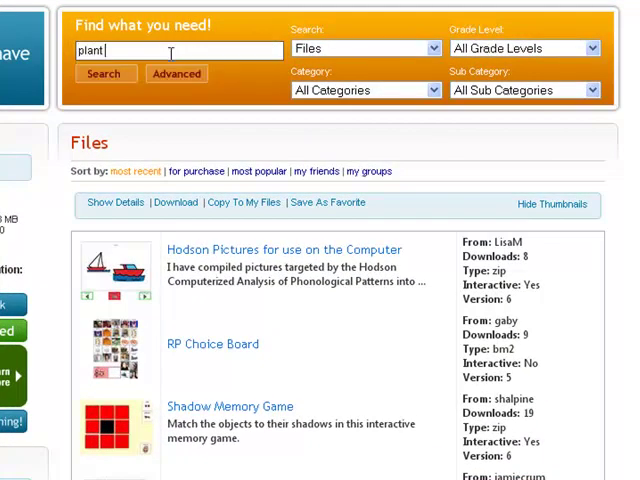
pyautogui.write('growth')
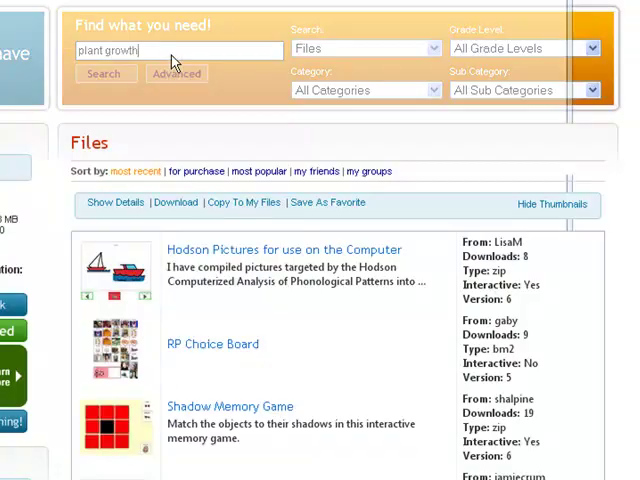
pyautogui.click(104, 72)
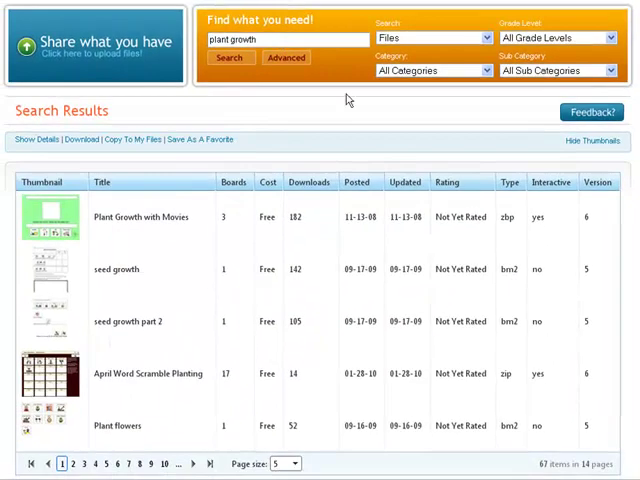
pyautogui.moveTo(512, 200)
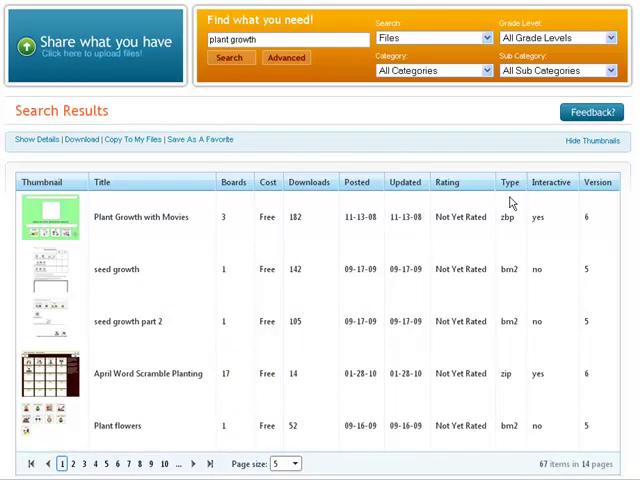
pyautogui.moveTo(508, 224)
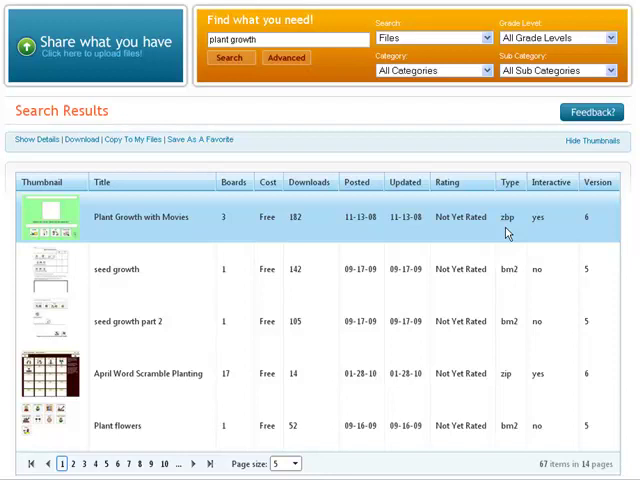
pyautogui.moveTo(50, 184)
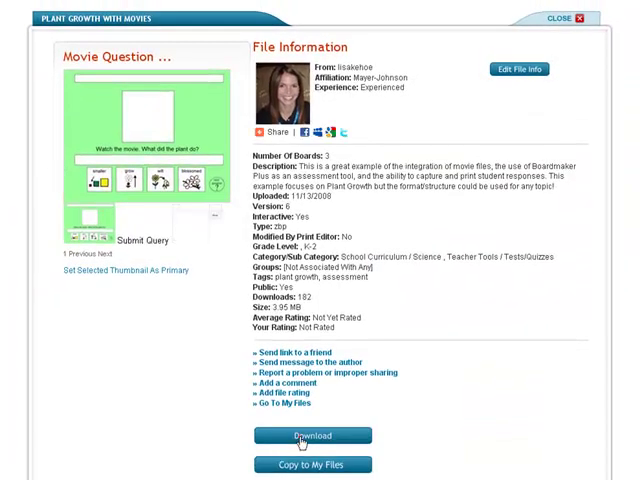
# Download the Plant Growth with Movies package and save it to the computer
pyautogui.click(312, 436)
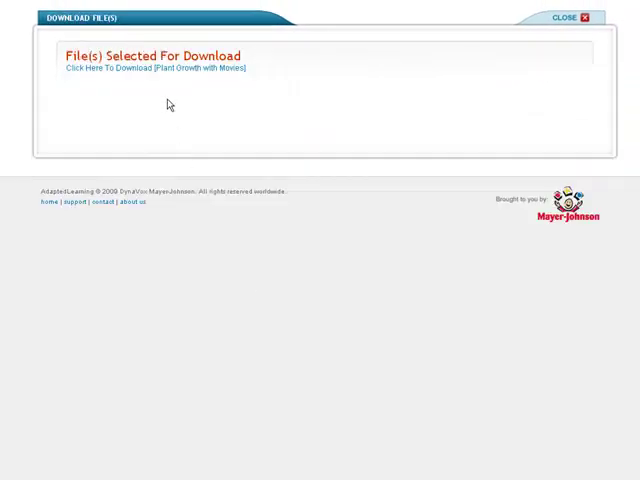
pyautogui.click(156, 68)
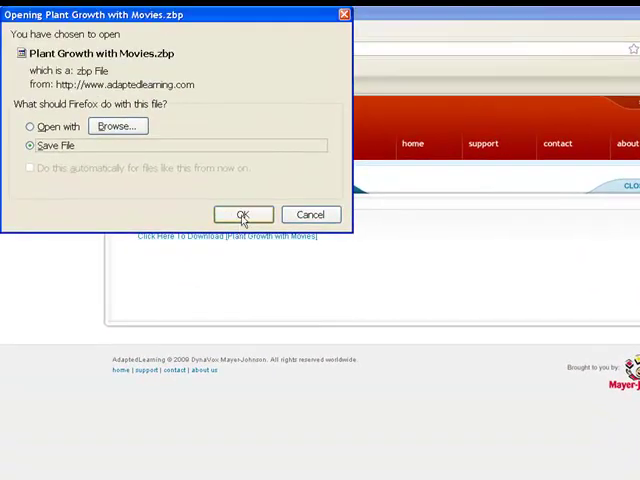
pyautogui.click(244, 214)
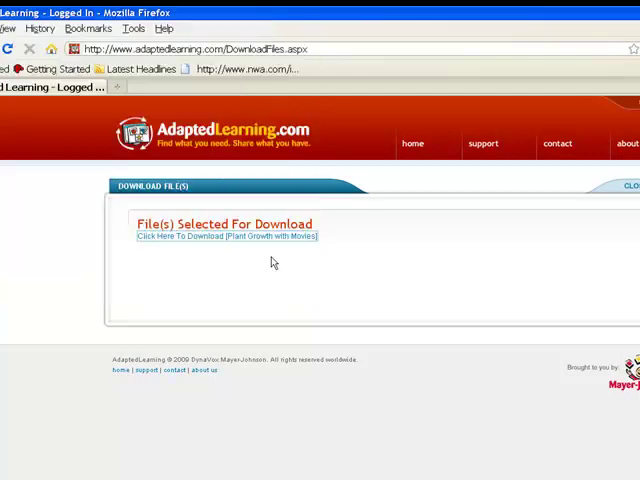
pyautogui.click(228, 236)
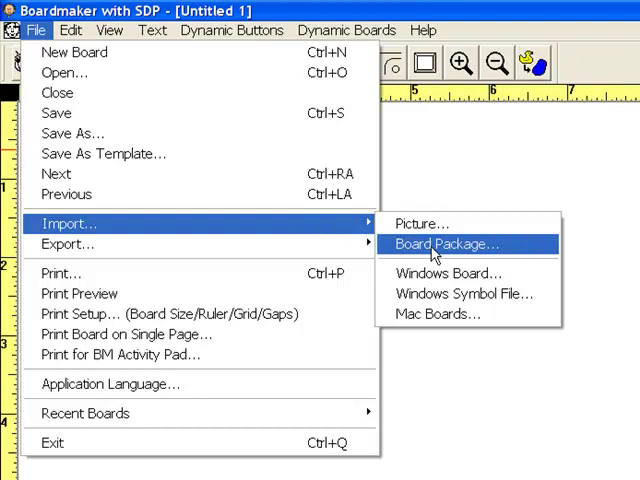
# Import the Plant Growth with Movies.zbp board package from the Desktop
pyautogui.click(446, 244)
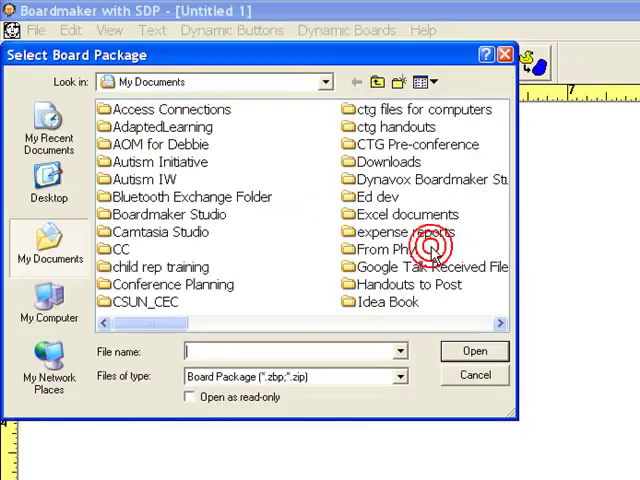
pyautogui.click(324, 82)
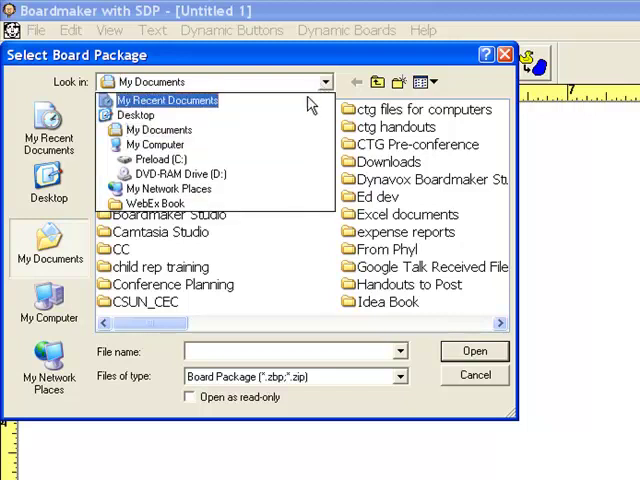
pyautogui.click(134, 116)
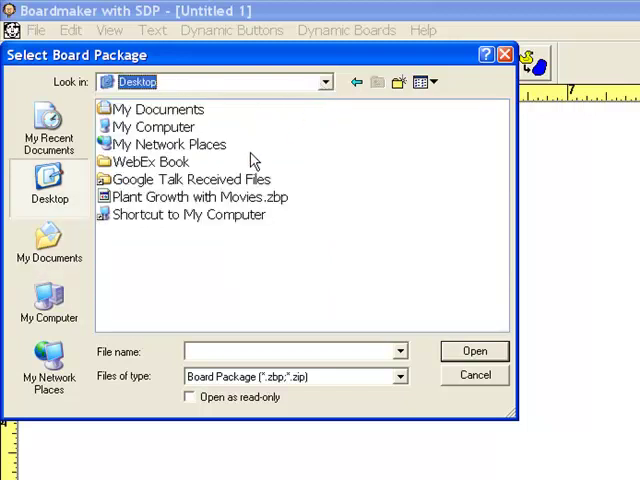
pyautogui.moveTo(278, 200)
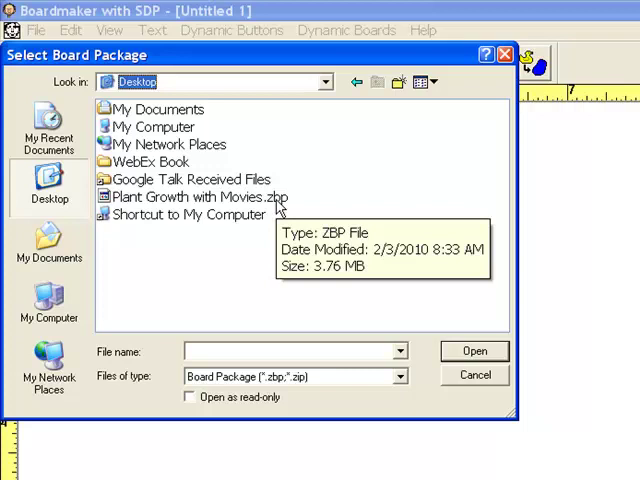
pyautogui.click(204, 196)
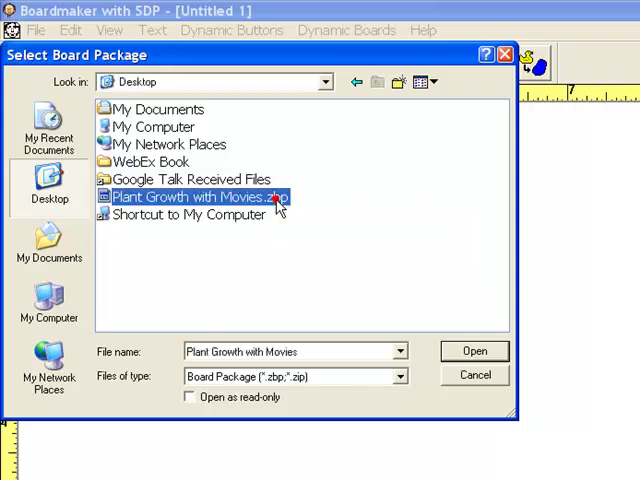
pyautogui.click(474, 350)
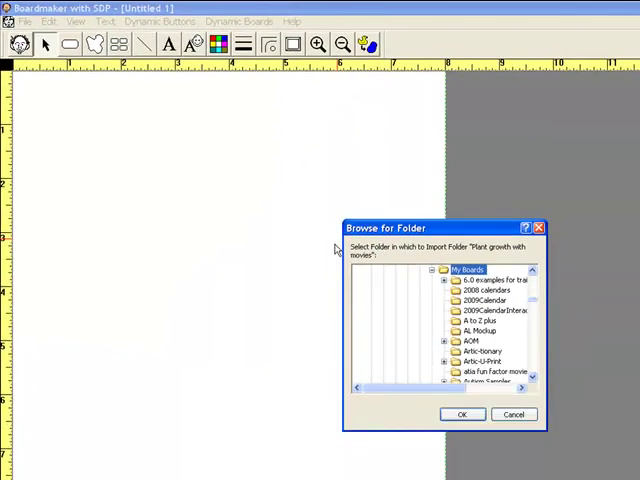
pyautogui.moveTo(532, 304)
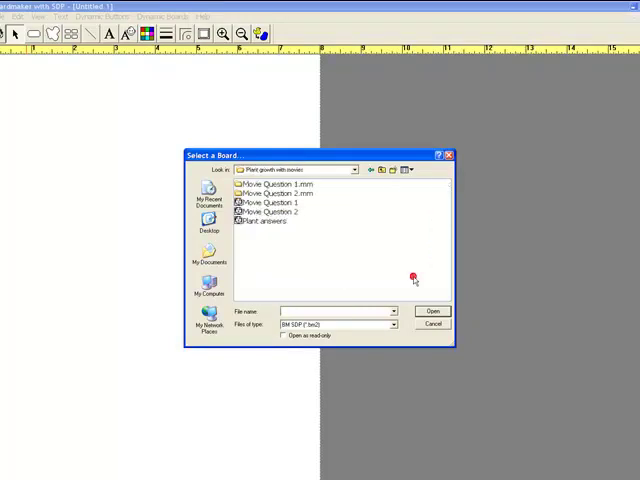
# Open the Movie Question 1 board from the Select a Board dialog
pyautogui.click(280, 204)
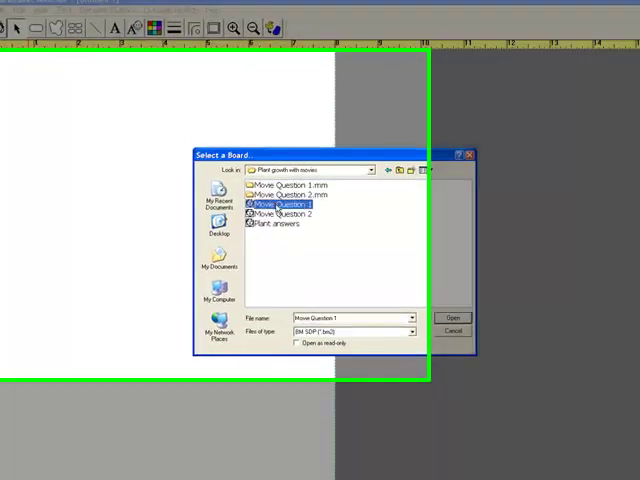
pyautogui.click(452, 318)
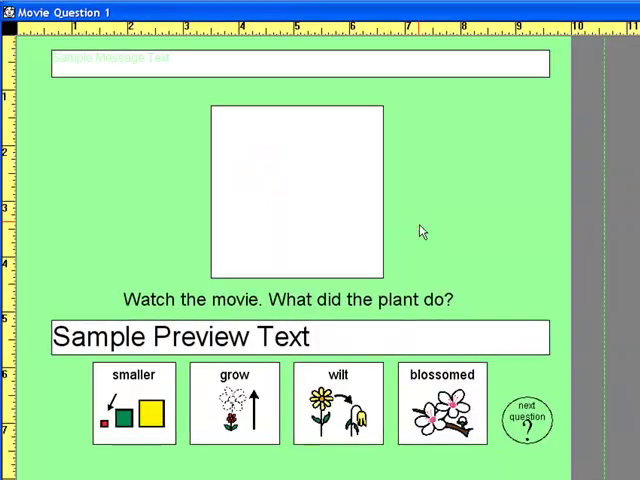